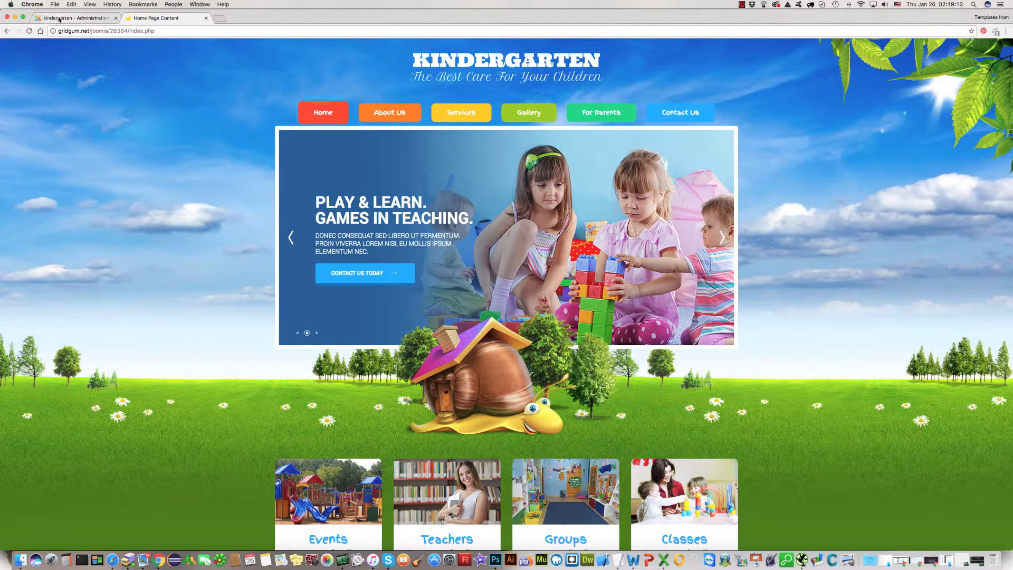
Go from the live Kindergarten site to the administrator Control Panel via System.
{"action": "left_click", "coordinate": [74, 17]}
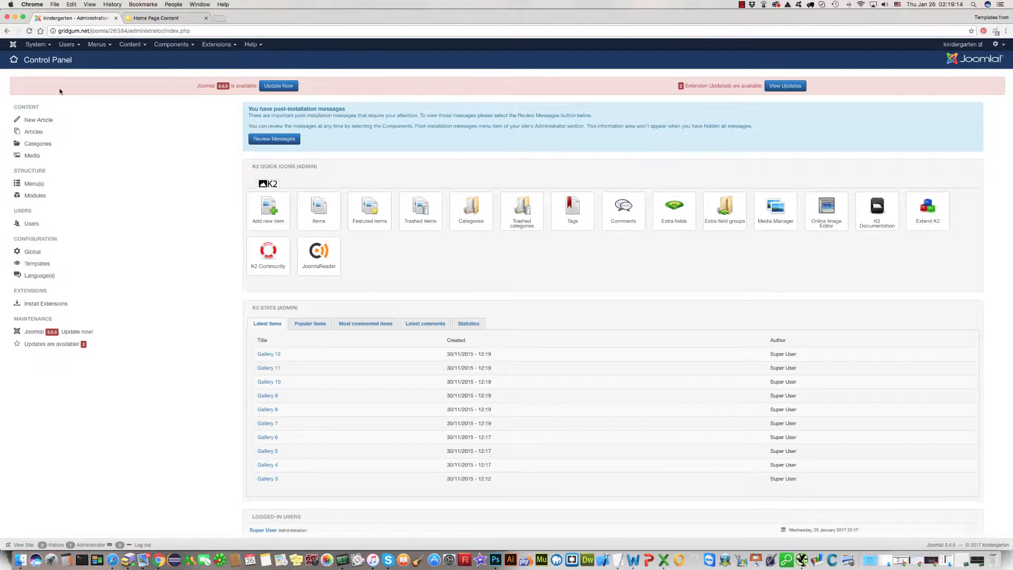
{"action": "left_click", "coordinate": [34, 43]}
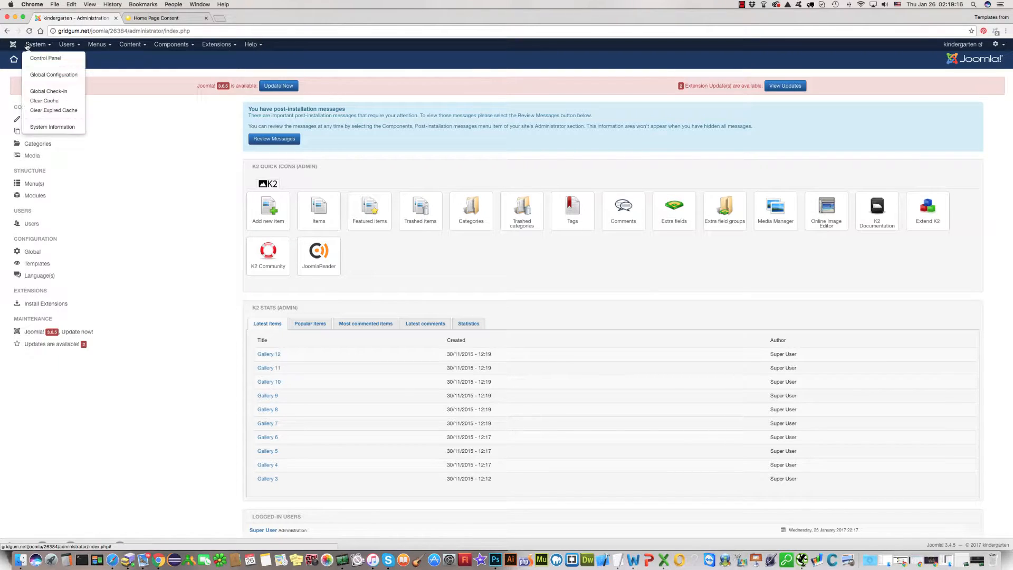
{"action": "left_click", "coordinate": [46, 58]}
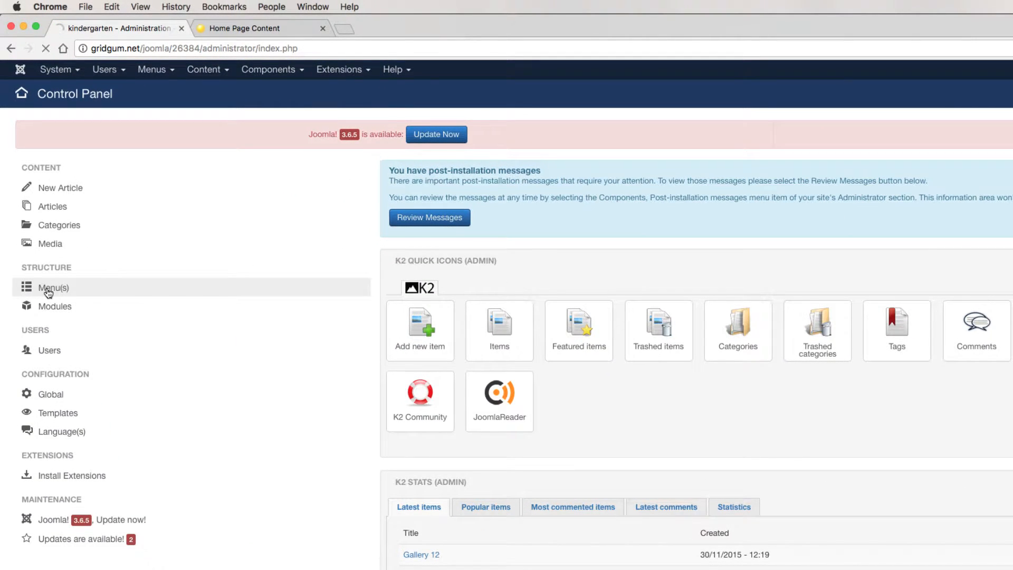
Show the Main Menu's items (Home, About Us, Services, Gallery, Contact Us).
{"action": "left_click", "coordinate": [53, 287]}
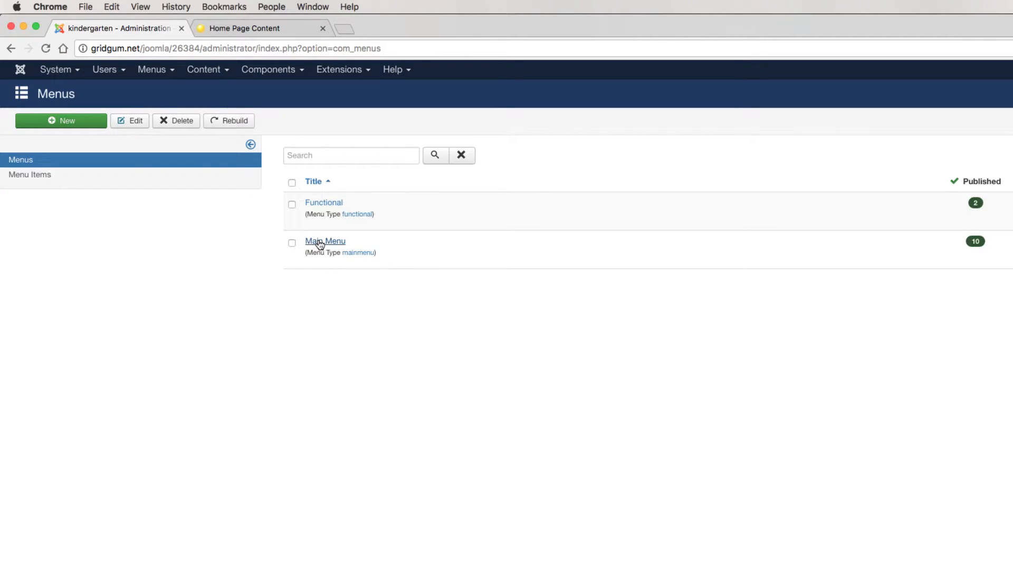
{"action": "left_click", "coordinate": [325, 241]}
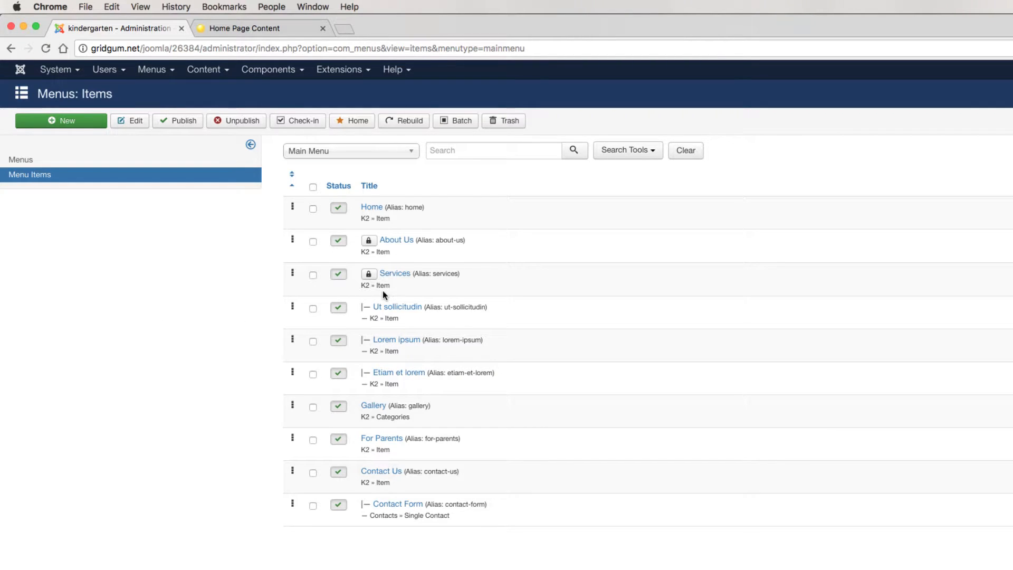
{"action": "mouse_move", "coordinate": [387, 275]}
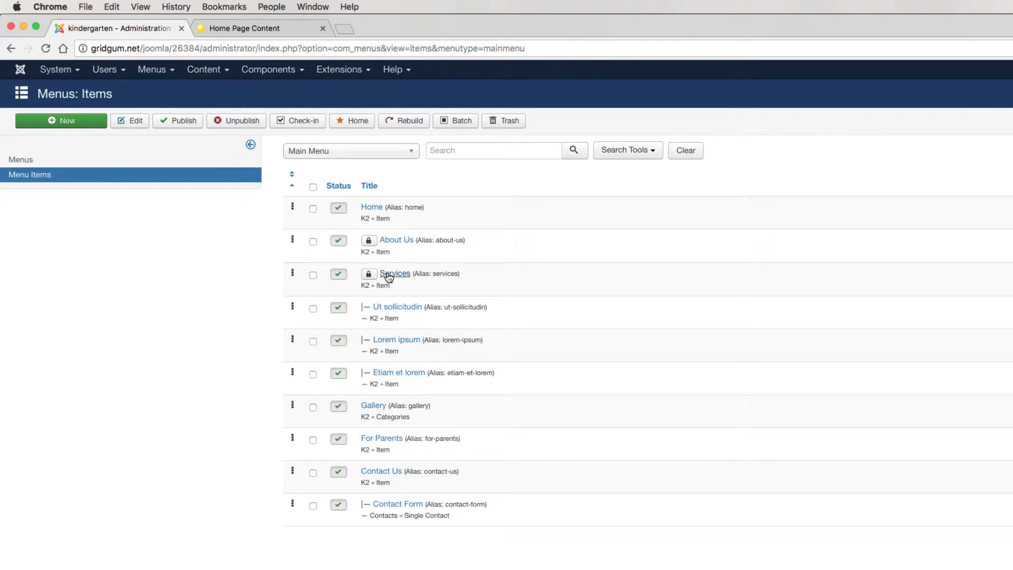
{"action": "mouse_move", "coordinate": [385, 307]}
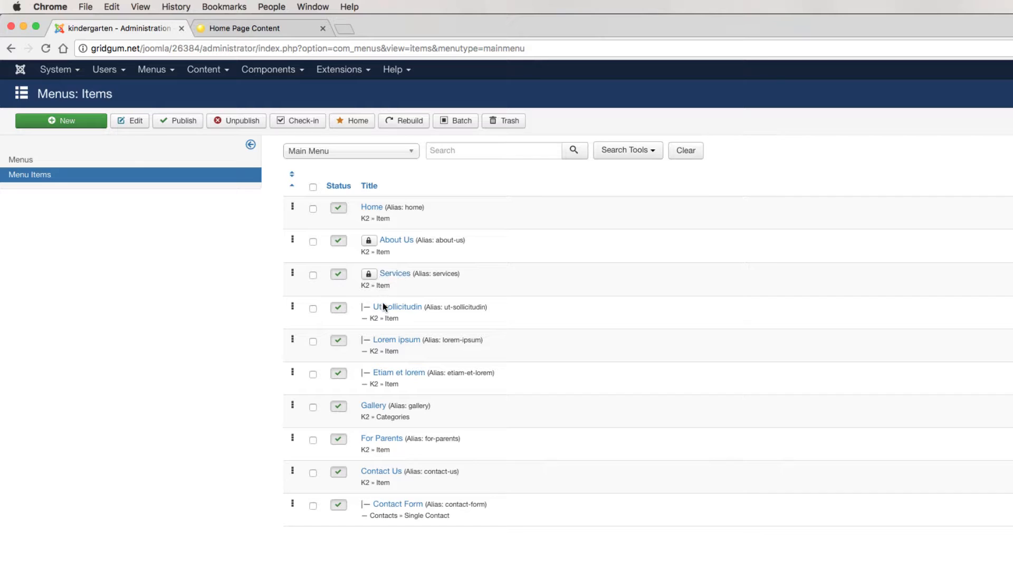
{"action": "mouse_move", "coordinate": [399, 321]}
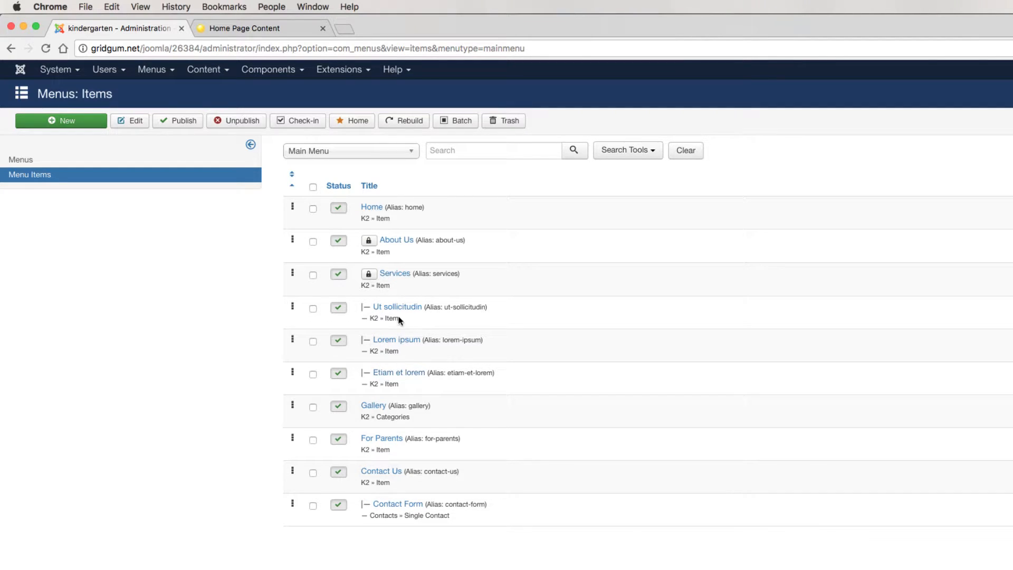
{"action": "mouse_move", "coordinate": [394, 273]}
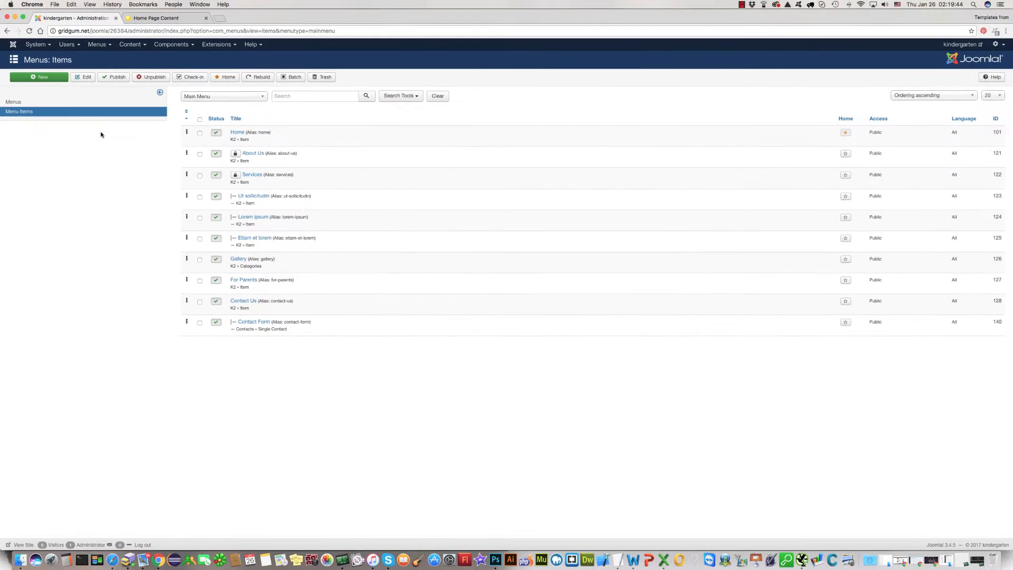
Create a new menu item titled 'New submenu' and begin choosing its type.
{"action": "left_click", "coordinate": [38, 77]}
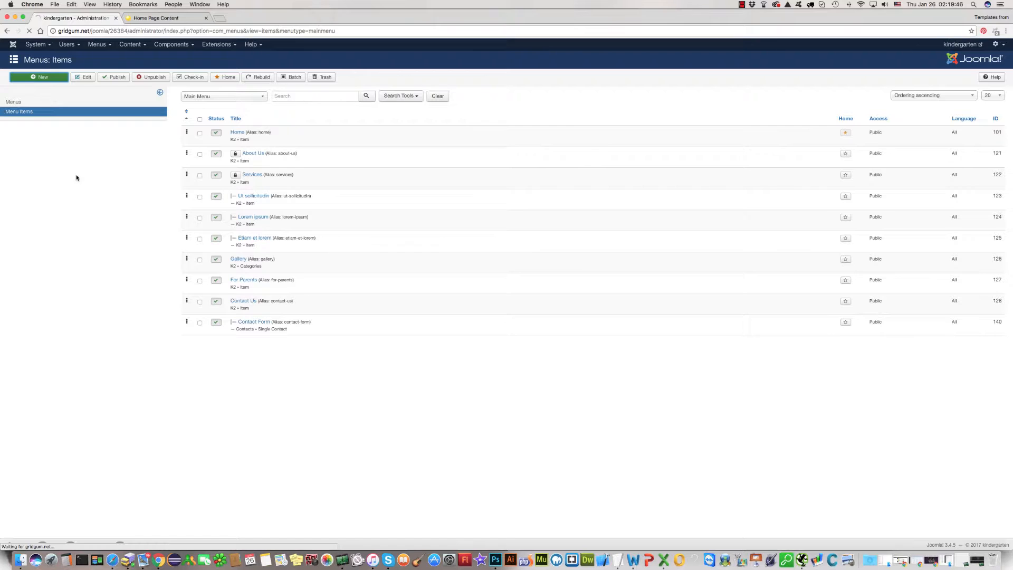
{"action": "left_click", "coordinate": [38, 77]}
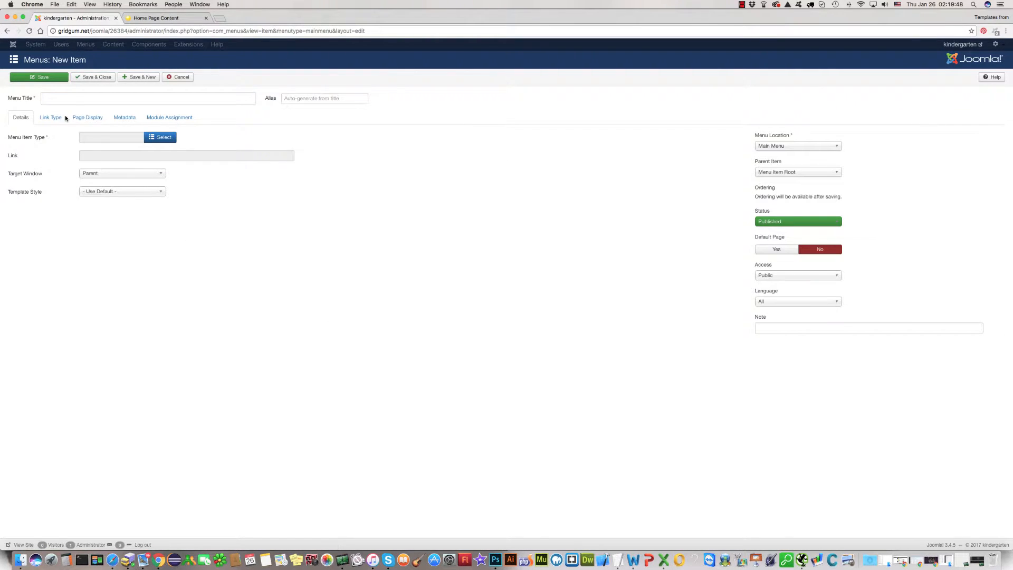
{"action": "left_click", "coordinate": [147, 98]}
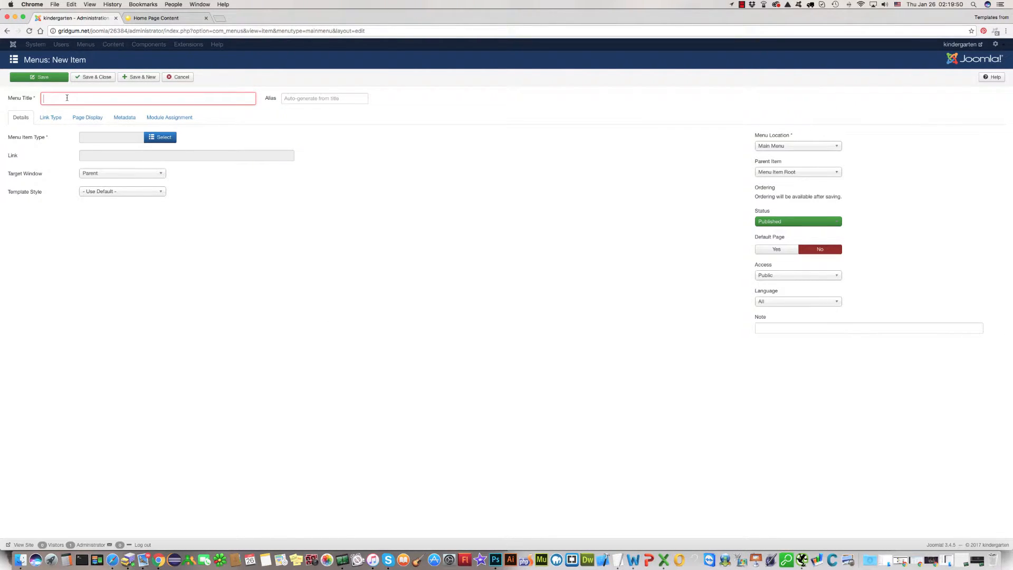
{"action": "type", "text": "New"}
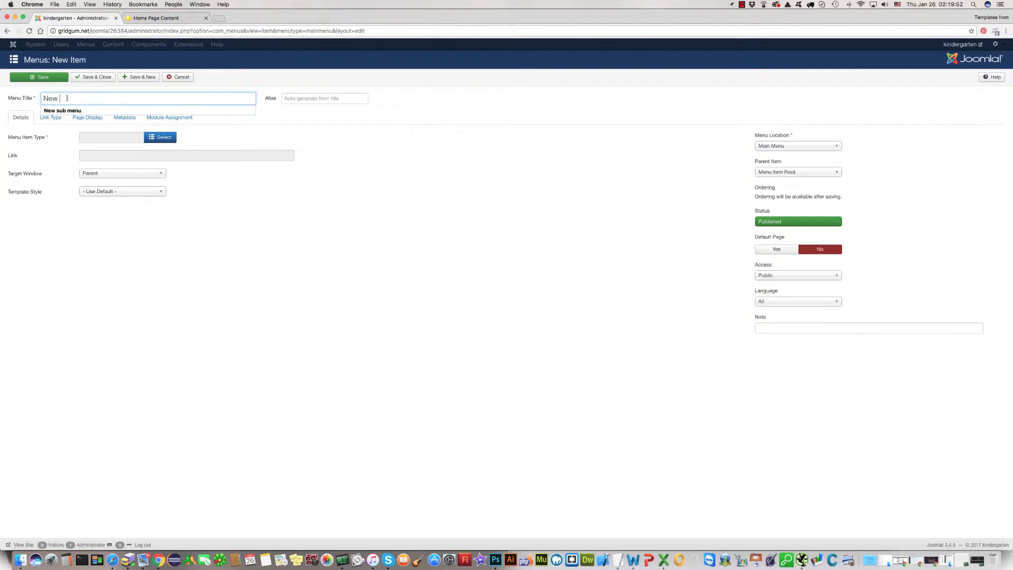
{"action": "type", "text": "submen"}
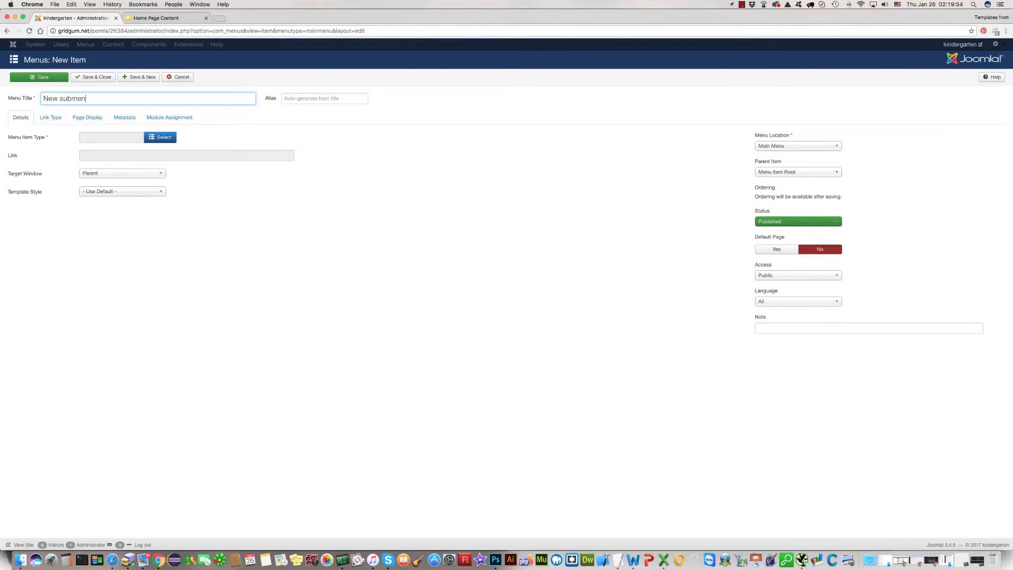
{"action": "type", "text": "u"}
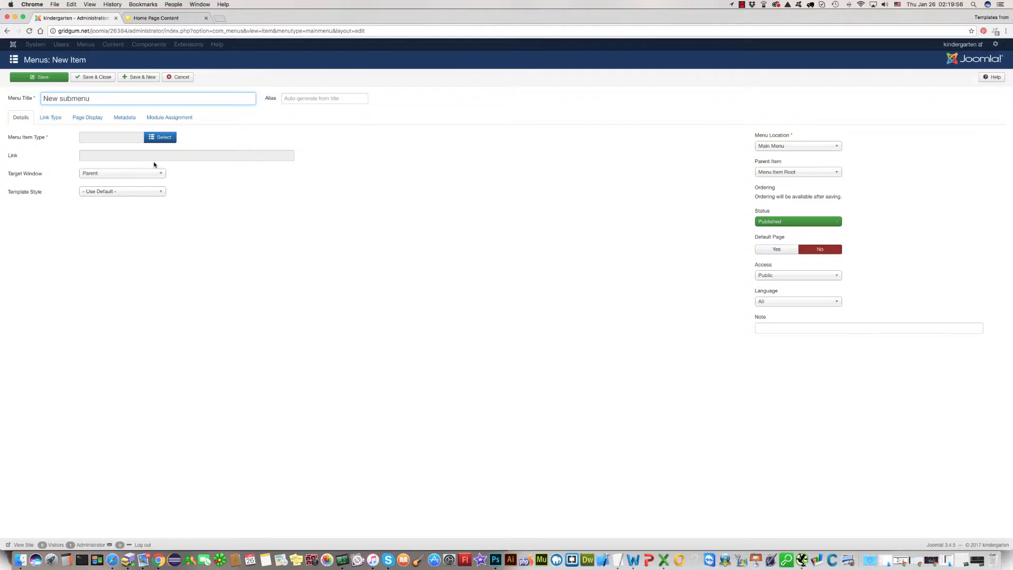
{"action": "left_click", "coordinate": [160, 137]}
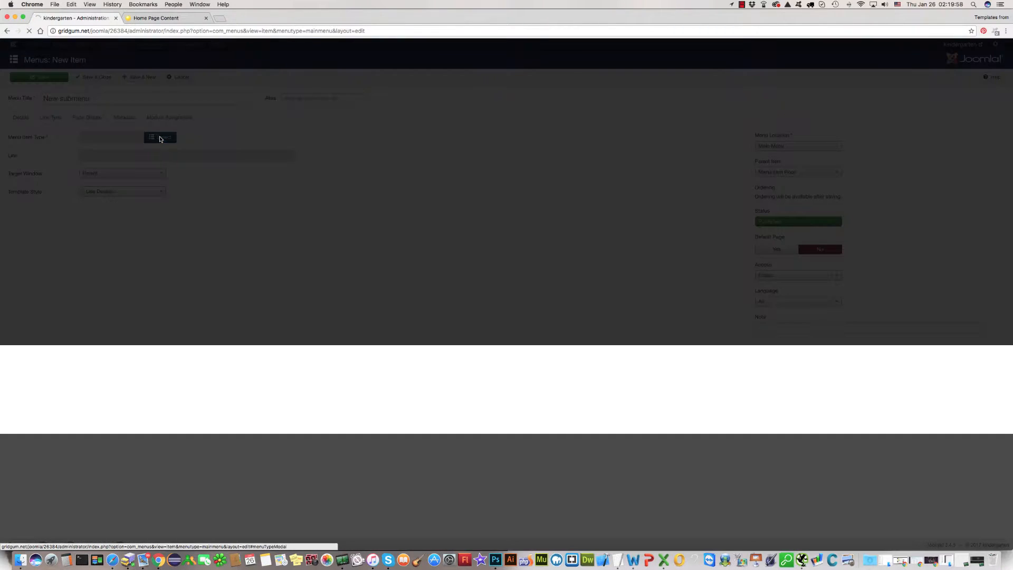
Set the menu item type to K2 Item and browse the K2 item list.
{"action": "left_click", "coordinate": [159, 137]}
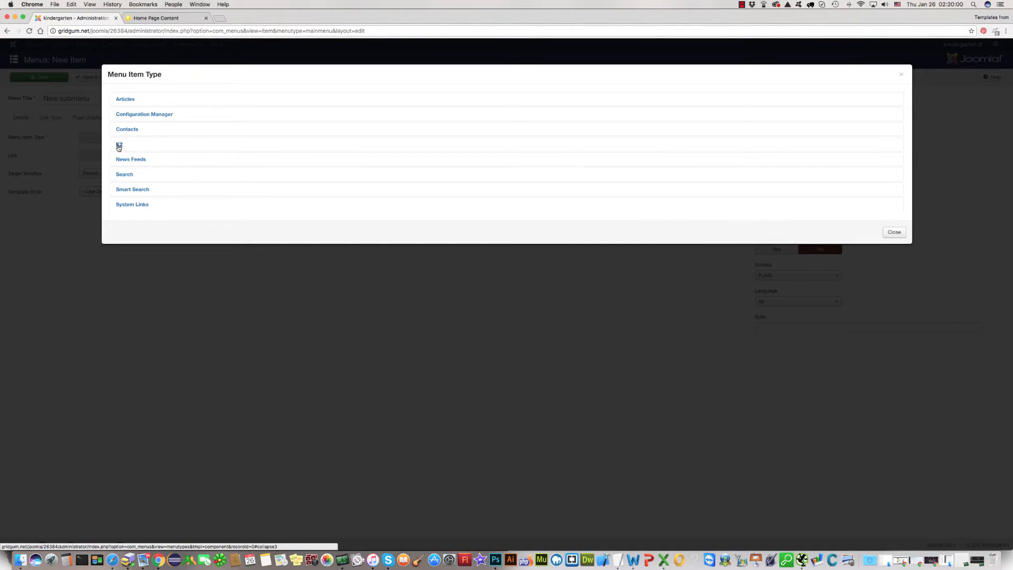
{"action": "left_click", "coordinate": [119, 145]}
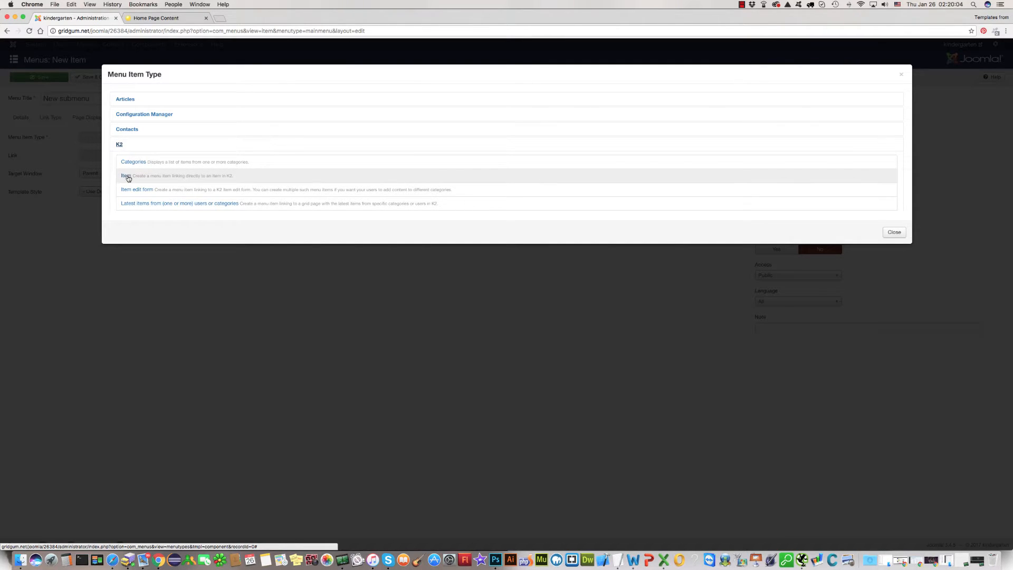
{"action": "mouse_move", "coordinate": [125, 177]}
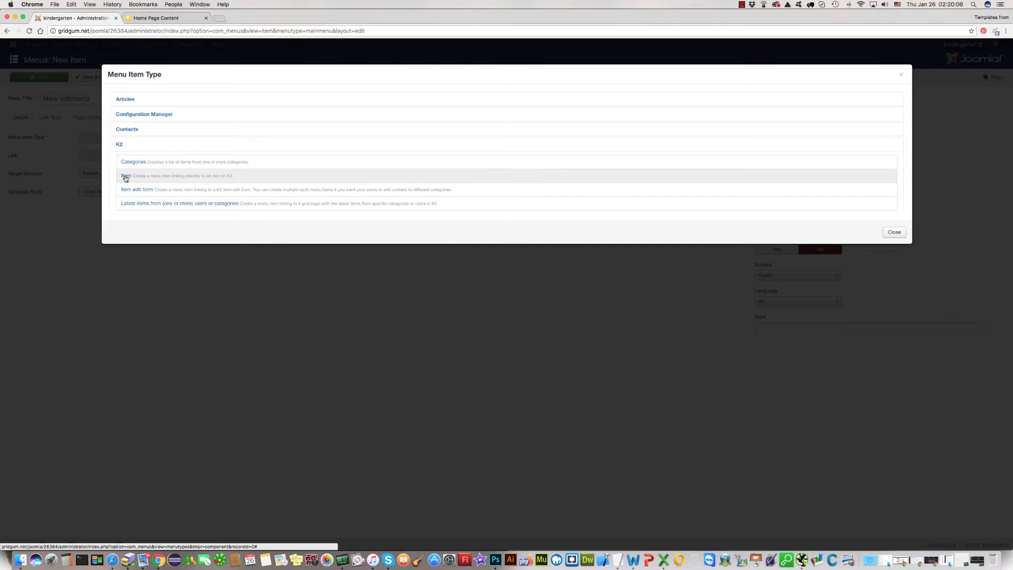
{"action": "left_click", "coordinate": [893, 231]}
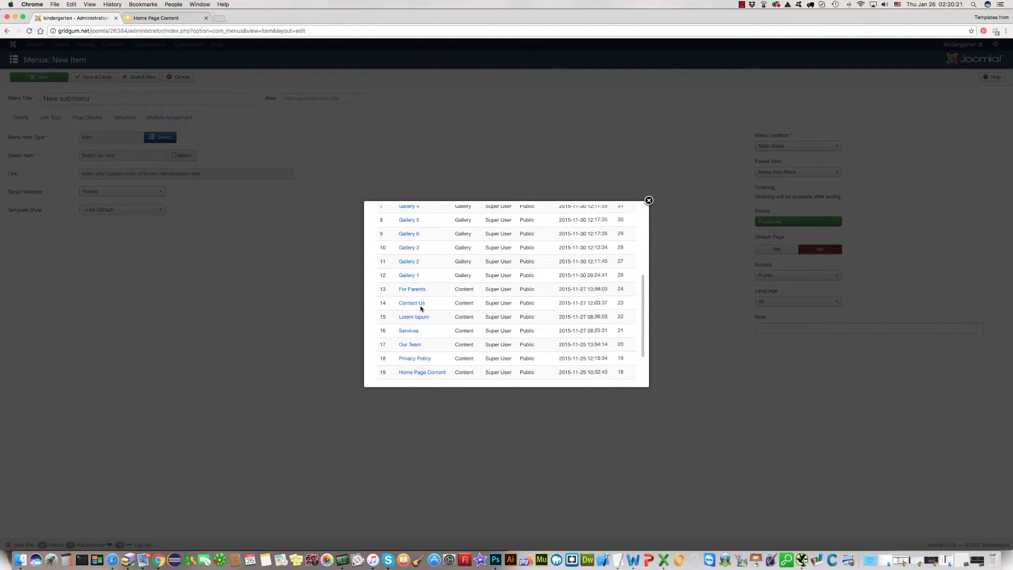
{"action": "scroll", "scroll_direction": "down", "scroll_amount": 3}
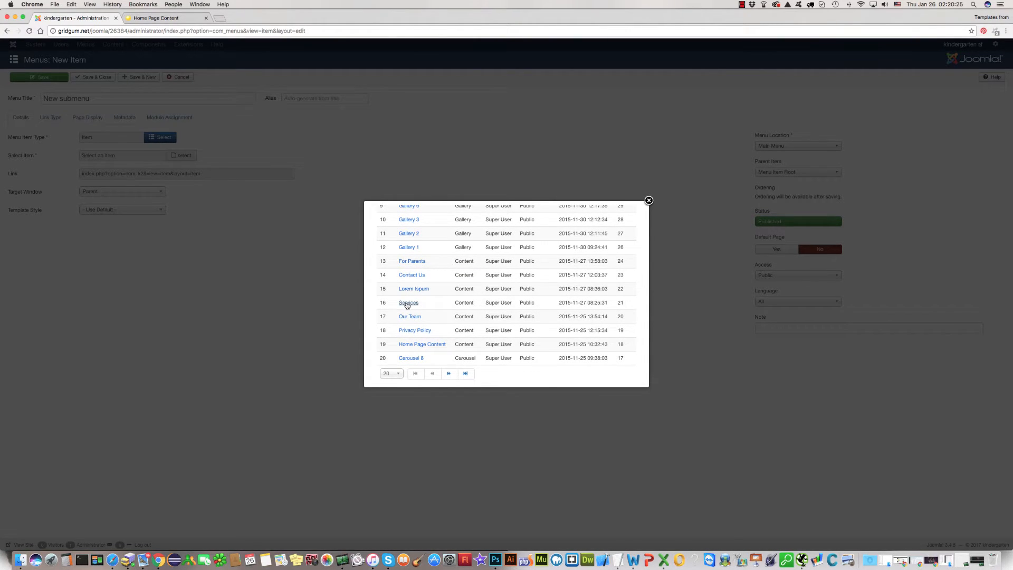
Link the item to the K2 'Services' item and set Services as parent.
{"action": "left_click", "coordinate": [408, 302]}
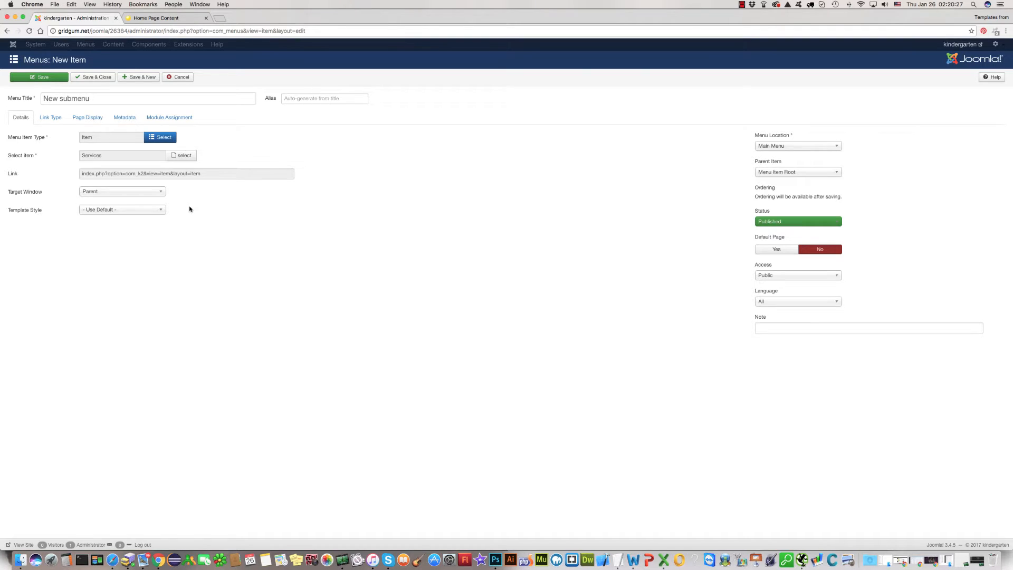
{"action": "mouse_move", "coordinate": [744, 190]}
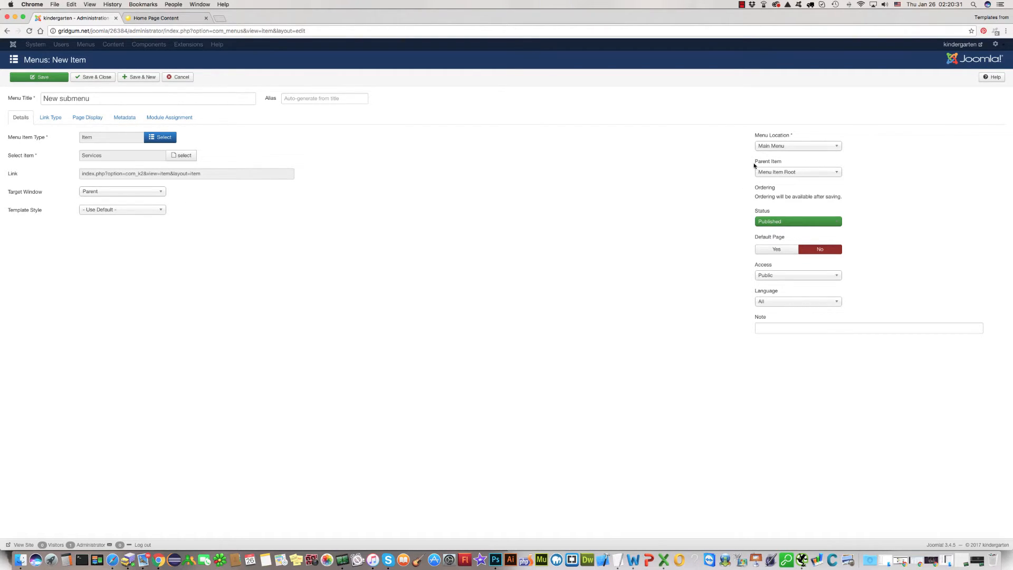
{"action": "mouse_move", "coordinate": [771, 172]}
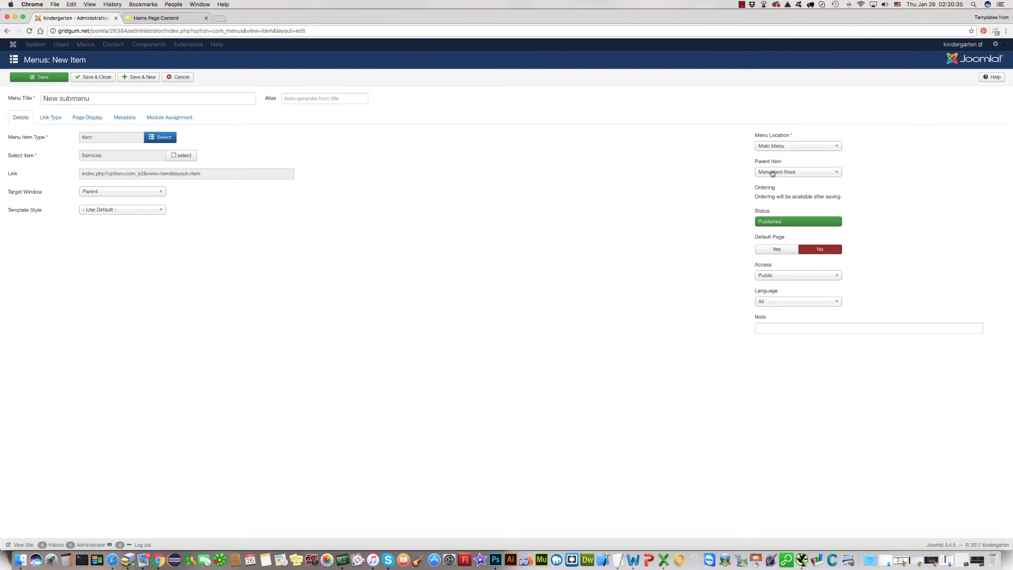
{"action": "left_click", "coordinate": [797, 171]}
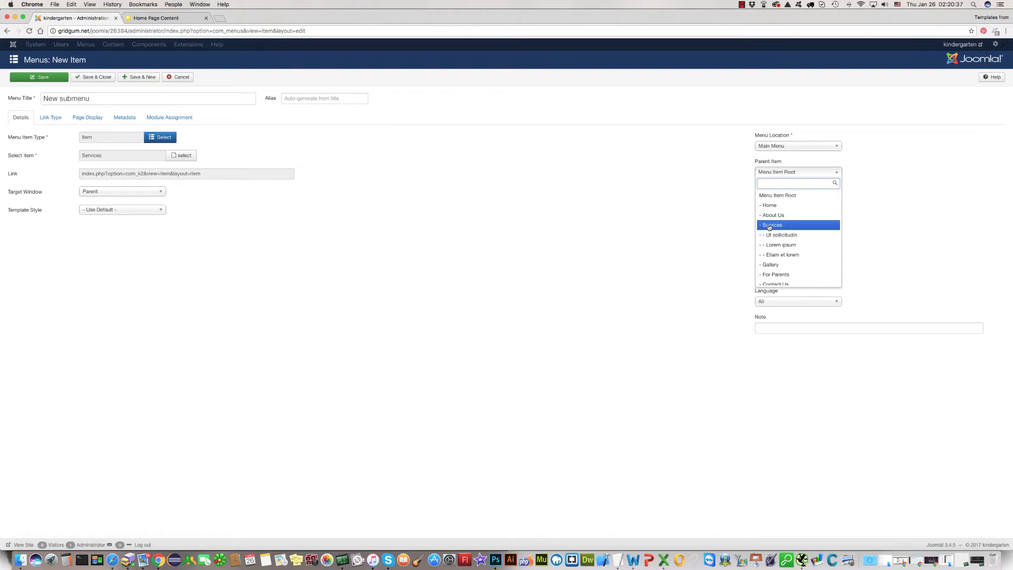
{"action": "left_click", "coordinate": [771, 225]}
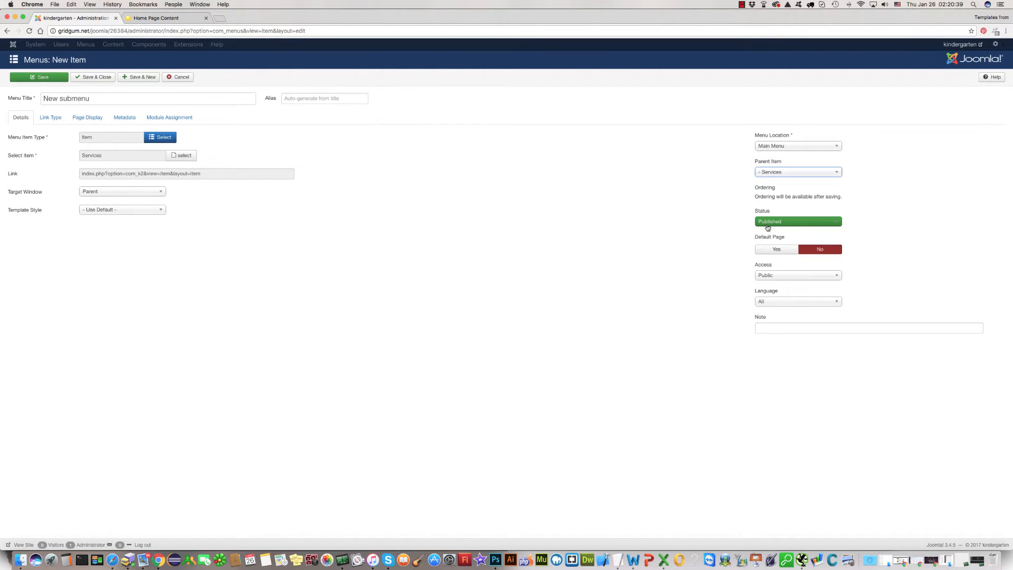
{"action": "mouse_move", "coordinate": [652, 247]}
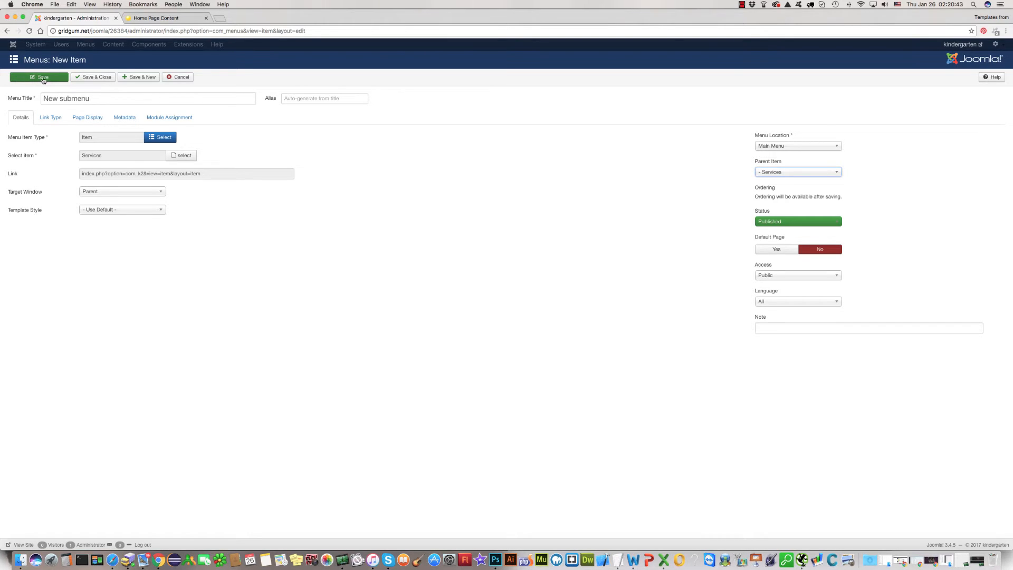
Save 'New submenu' and return to the live Kindergarten home page.
{"action": "left_click", "coordinate": [39, 77]}
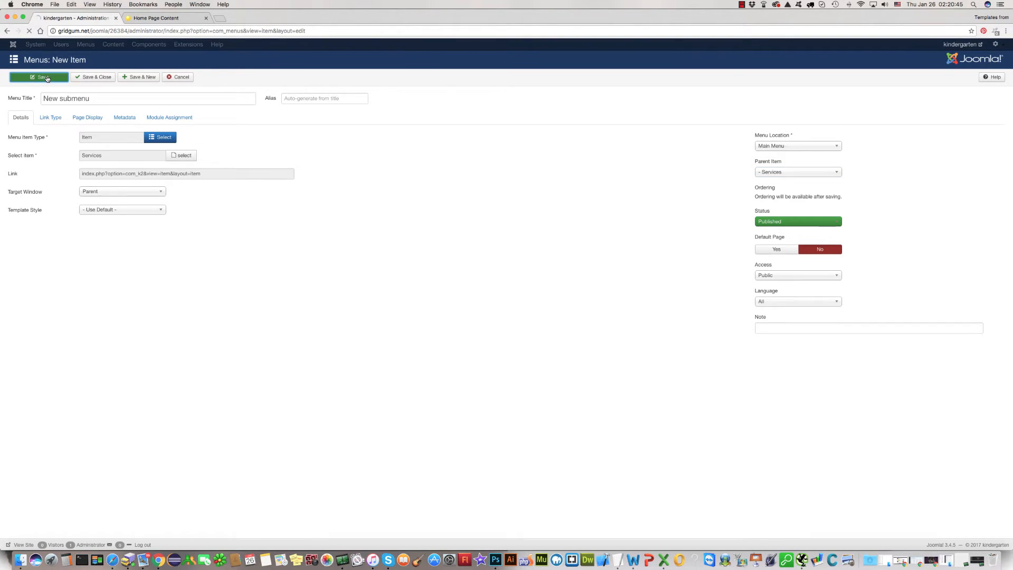
{"action": "left_click", "coordinate": [38, 77]}
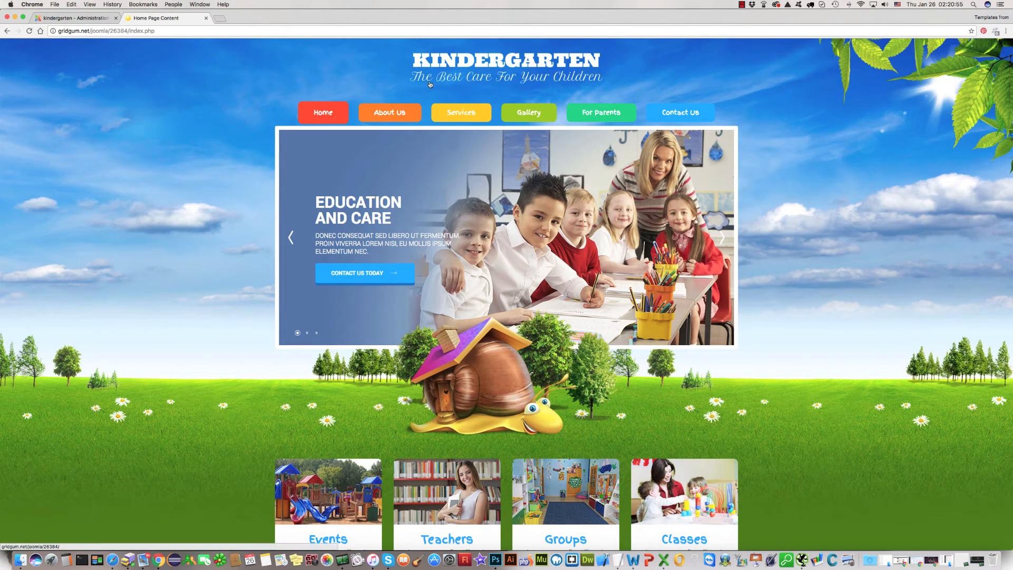
{"action": "mouse_move", "coordinate": [458, 94]}
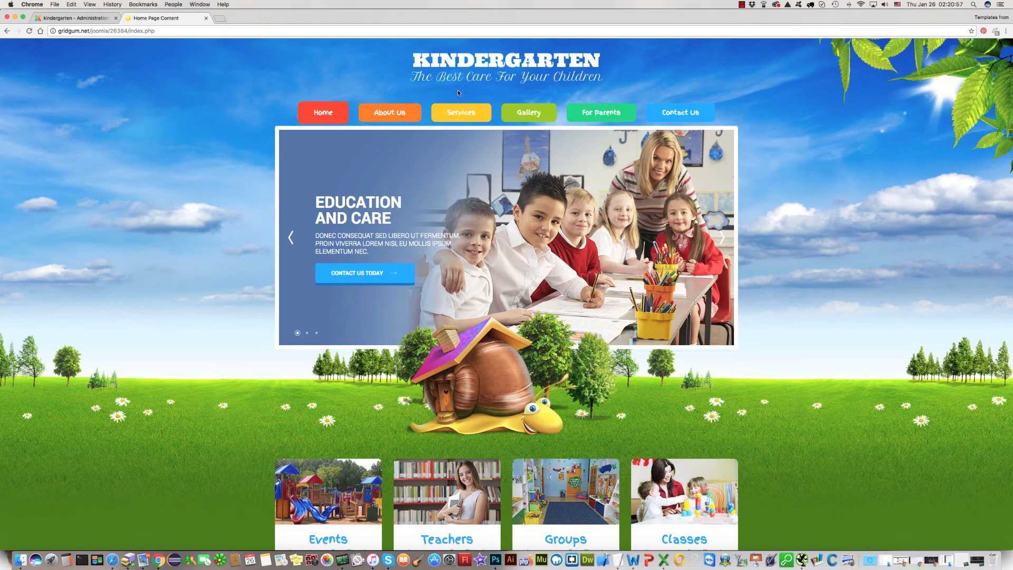